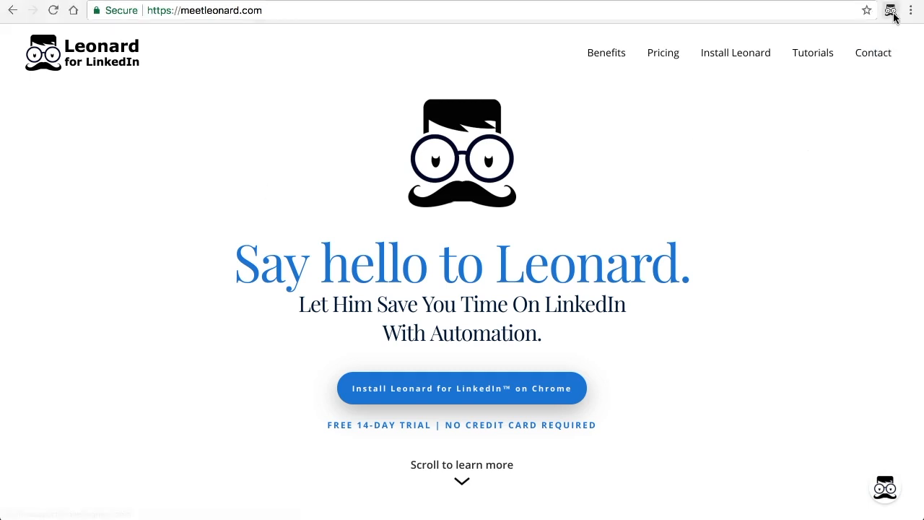
# Step: Launch the Leonard dashboard from the extension menu to see the connections list
pyautogui.click(892, 10)
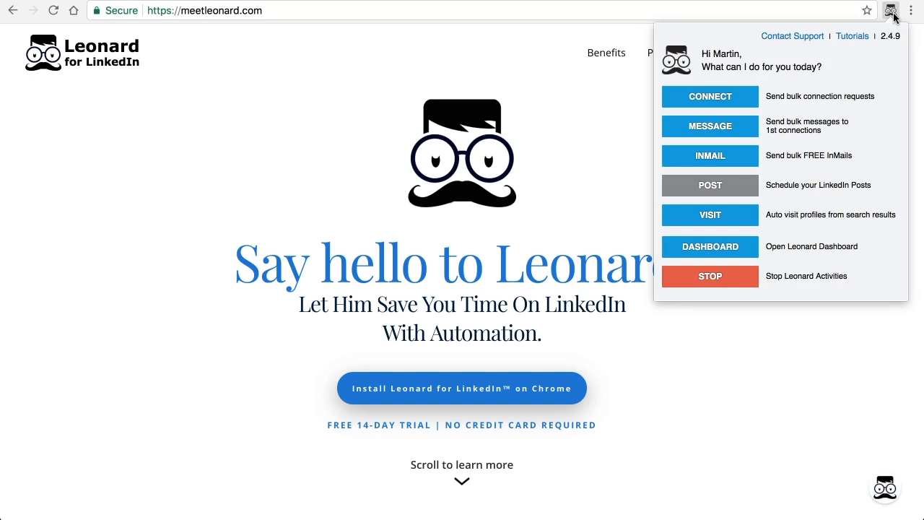
pyautogui.moveTo(807, 243)
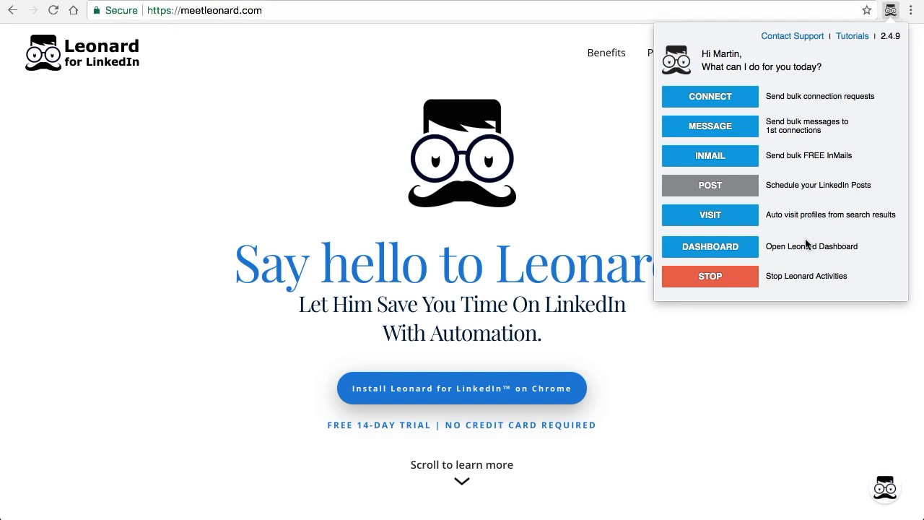
pyautogui.click(711, 245)
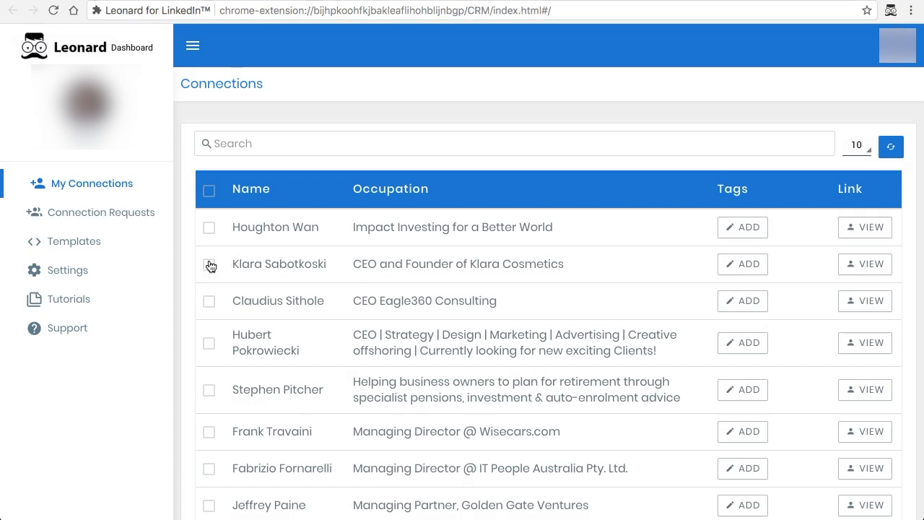
# Step: From Templates > Tags, add a new tag and enter the name [tag1]
pyautogui.click(73, 240)
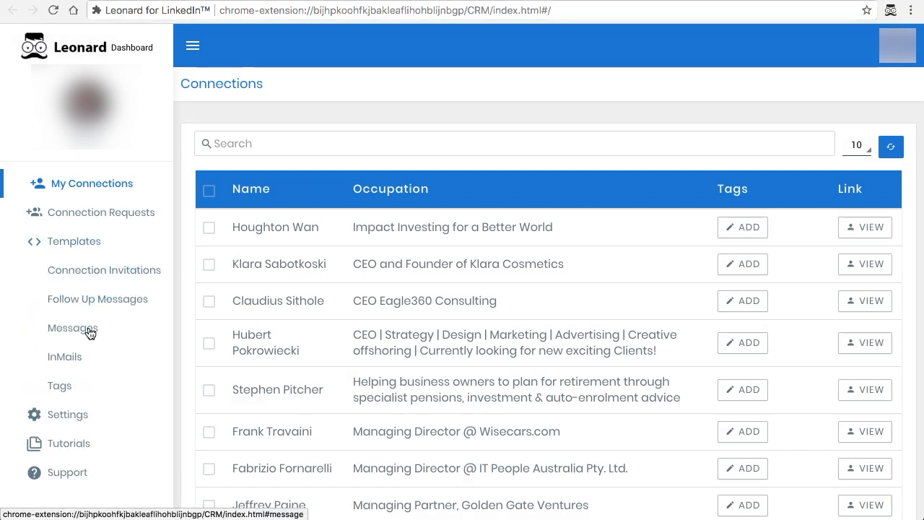
pyautogui.click(60, 384)
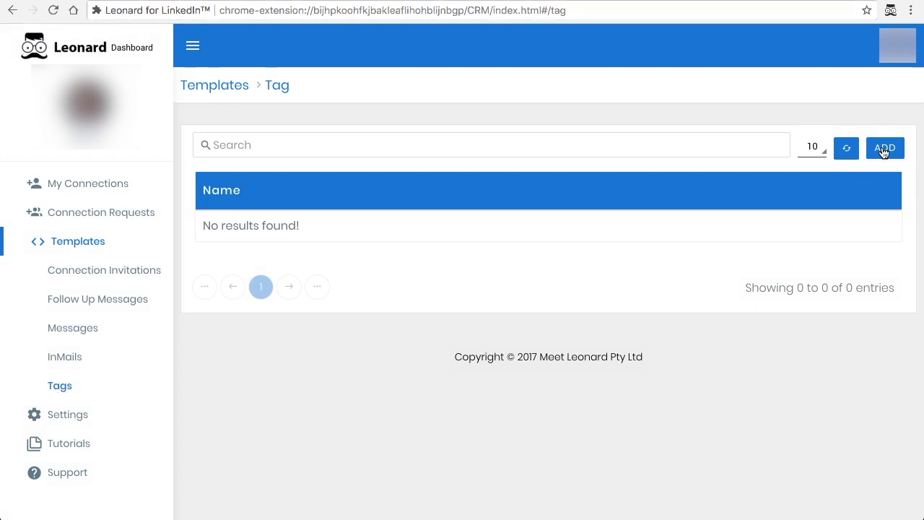
pyautogui.click(884, 148)
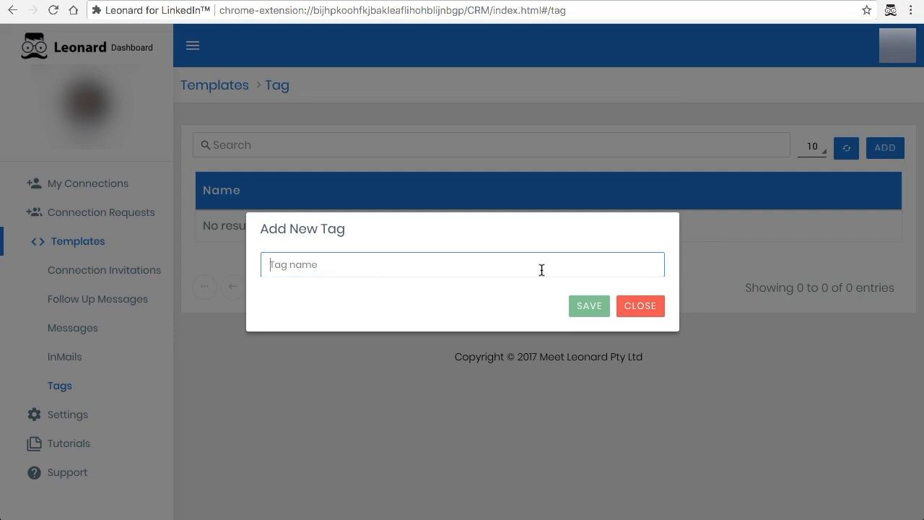
pyautogui.write('[tag]')
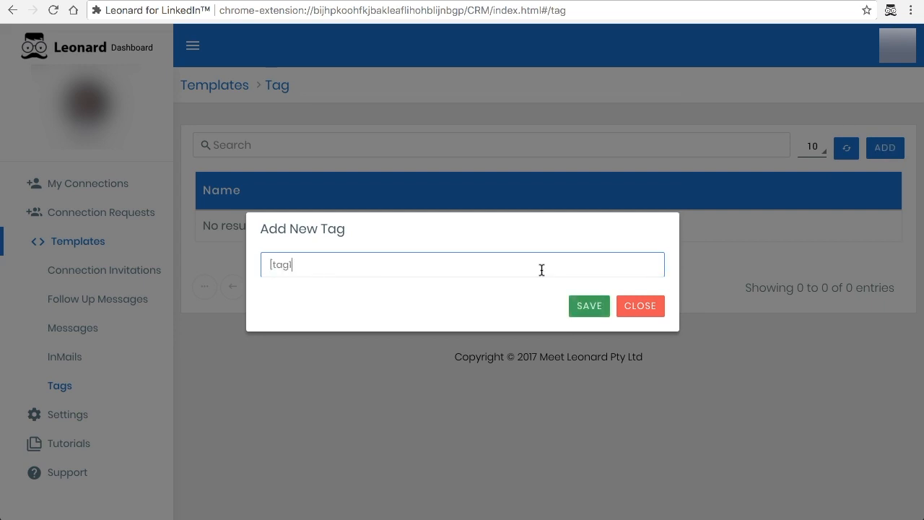
pyautogui.write('1')
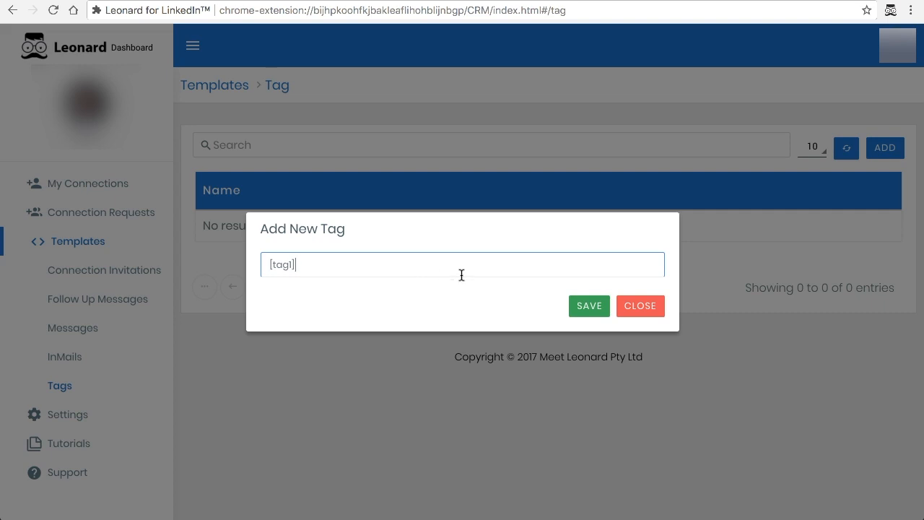
pyautogui.moveTo(578, 319)
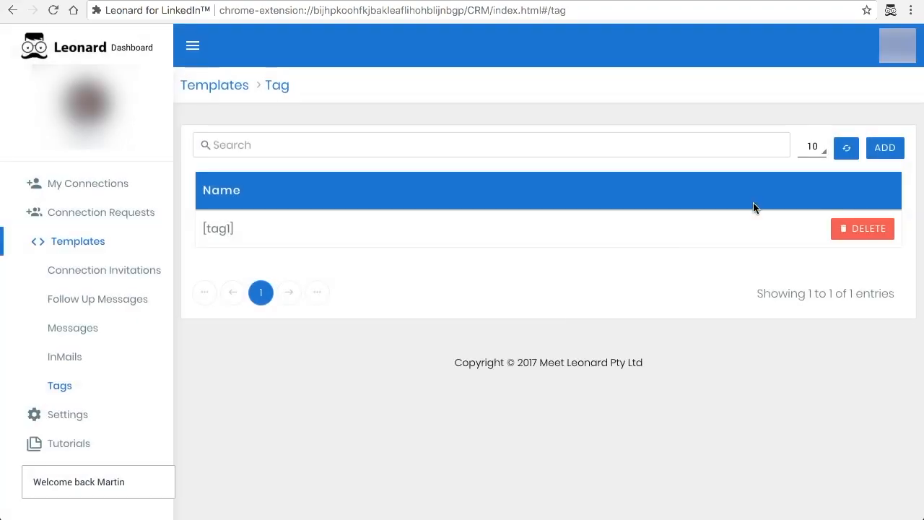
# Step: Create and save the [tag2] tag, then save a [tag3] tag as well
pyautogui.click(884, 147)
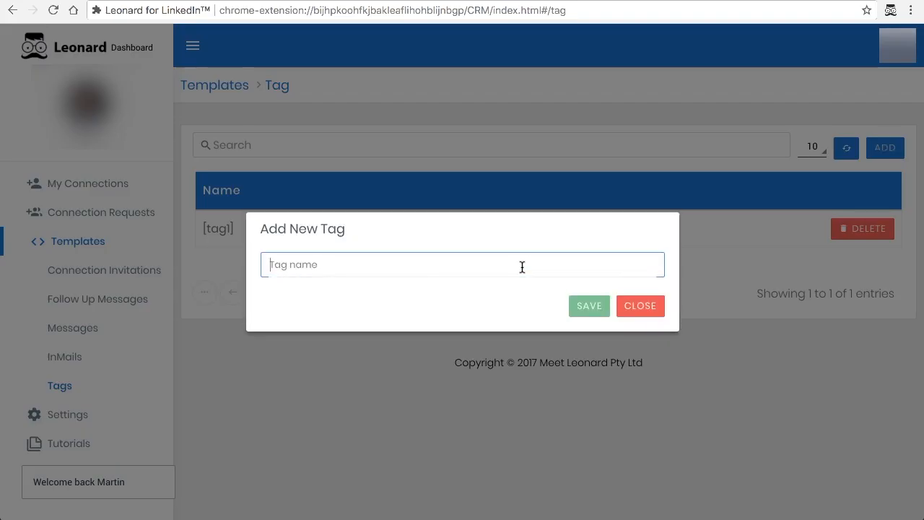
pyautogui.write('[tag]')
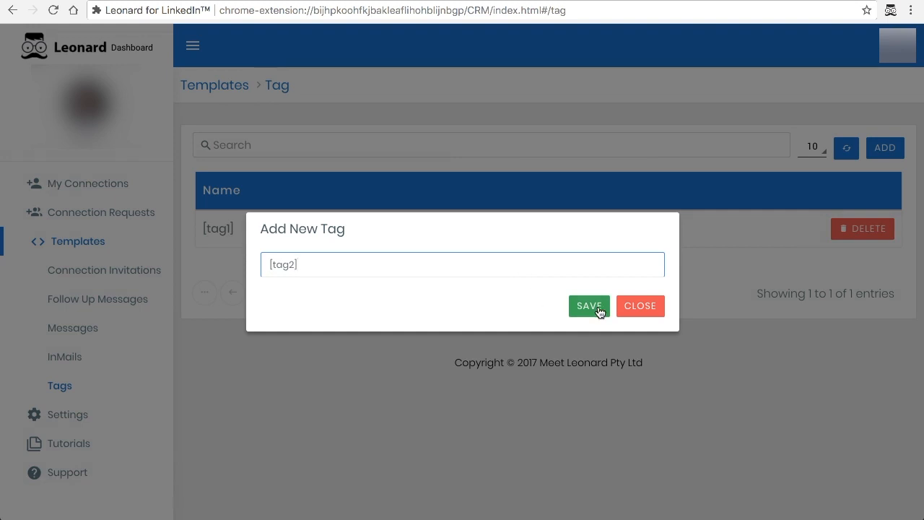
pyautogui.click(589, 306)
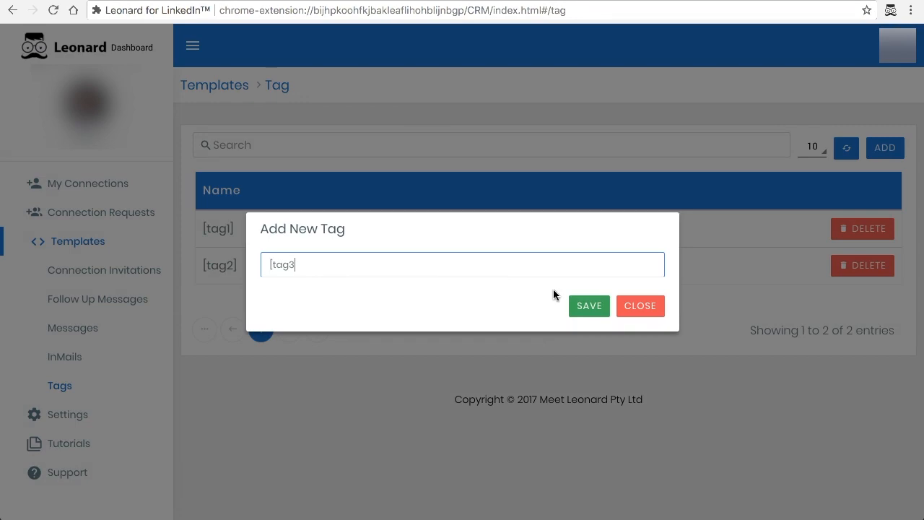
pyautogui.click(590, 307)
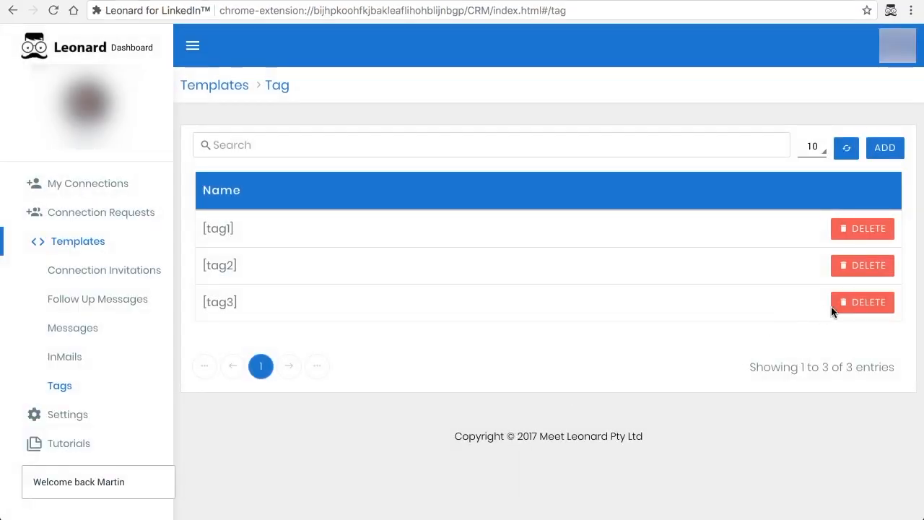
# Step: Delete the [tag3] tag and confirm the deletion
pyautogui.click(862, 302)
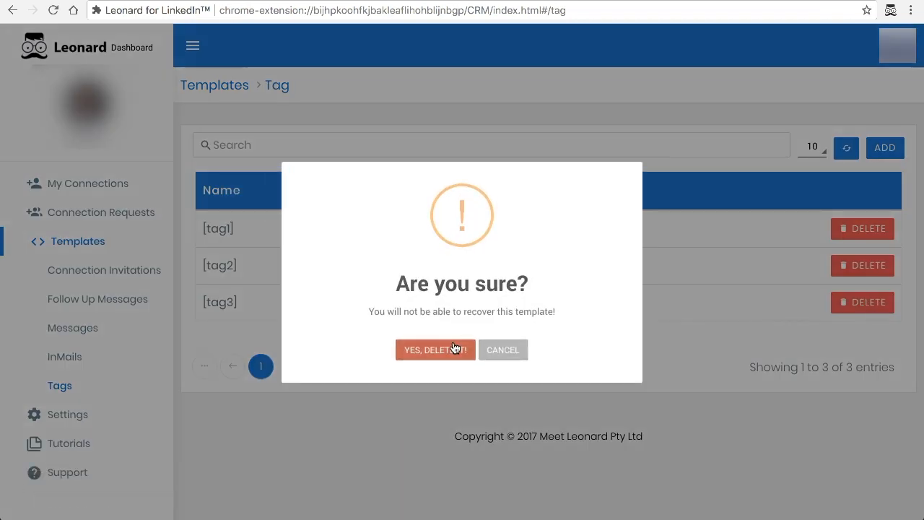
pyautogui.click(436, 349)
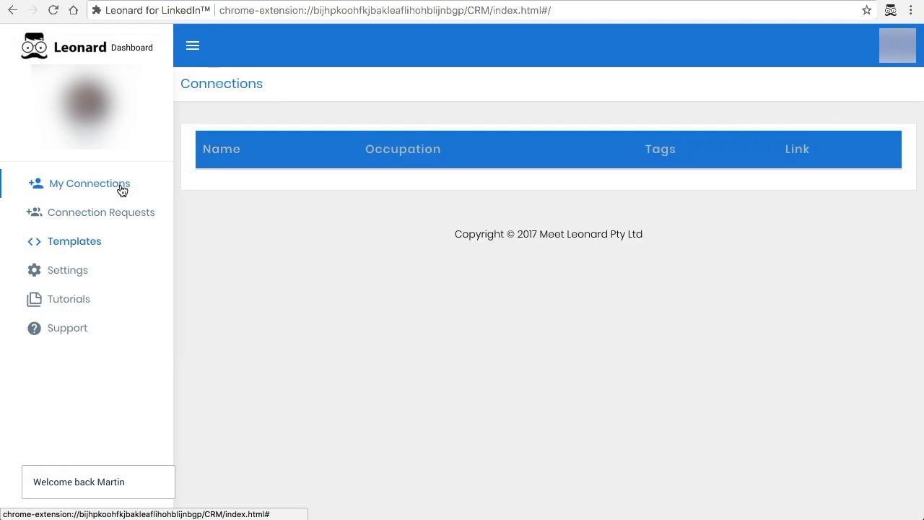
pyautogui.click(90, 183)
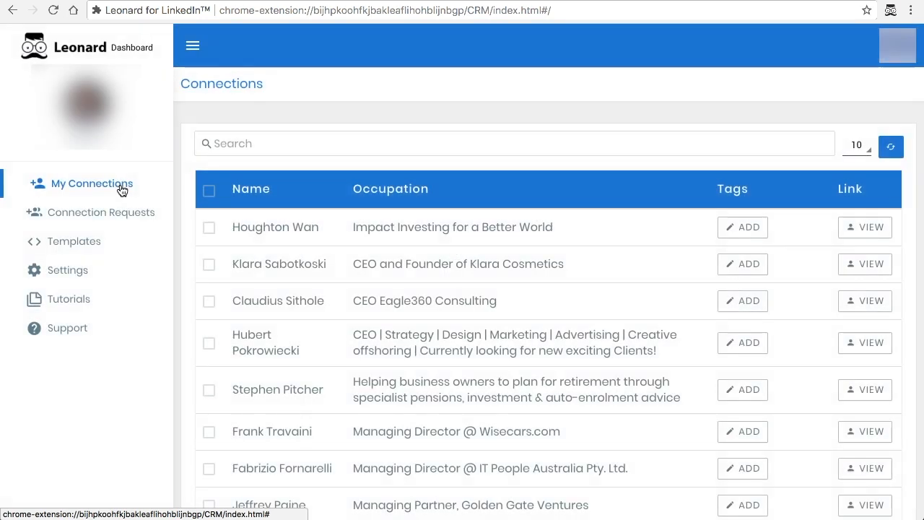
pyautogui.scroll(-3)
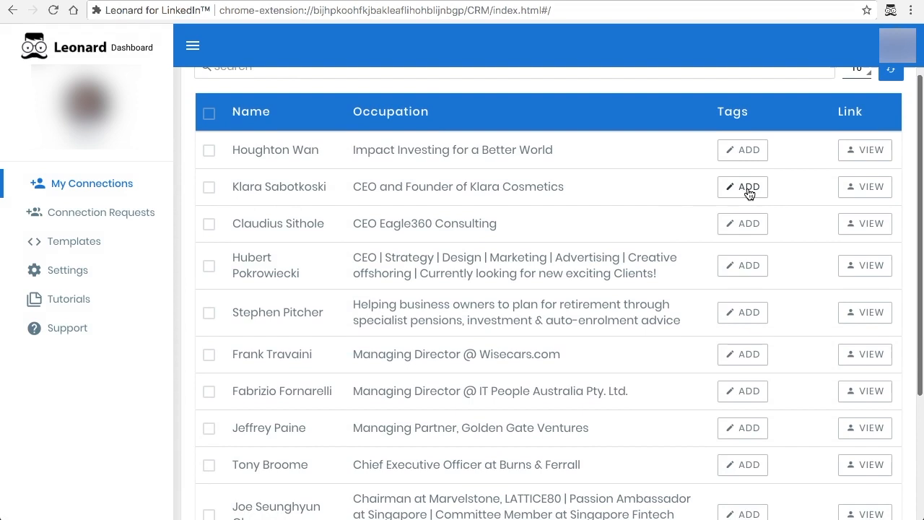
pyautogui.click(743, 187)
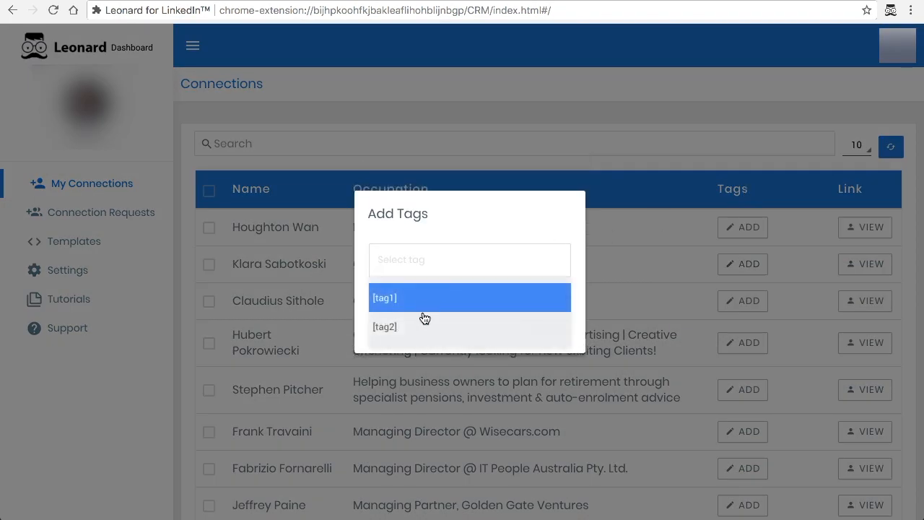
pyautogui.click(384, 298)
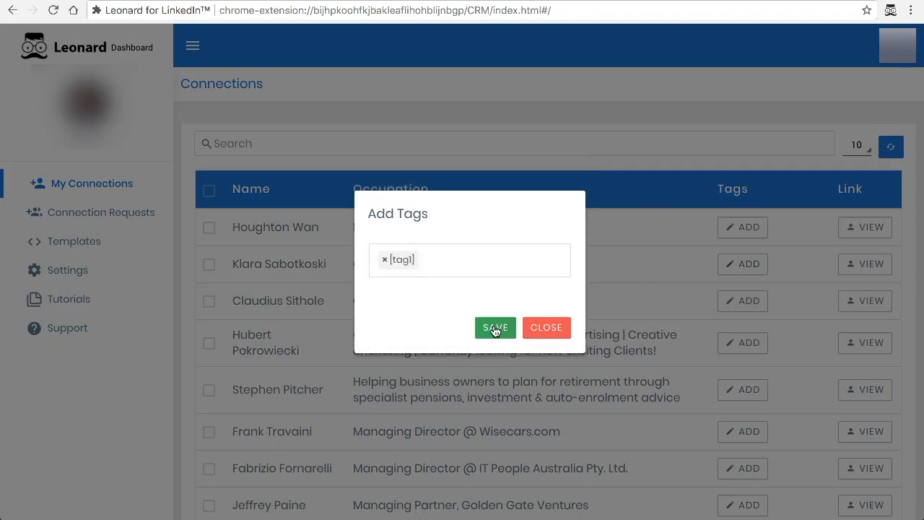
pyautogui.click(496, 327)
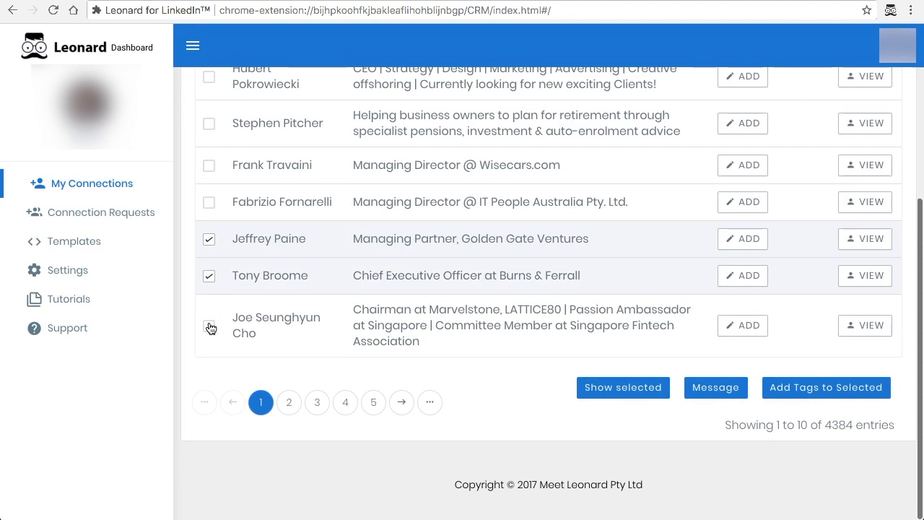
pyautogui.click(209, 326)
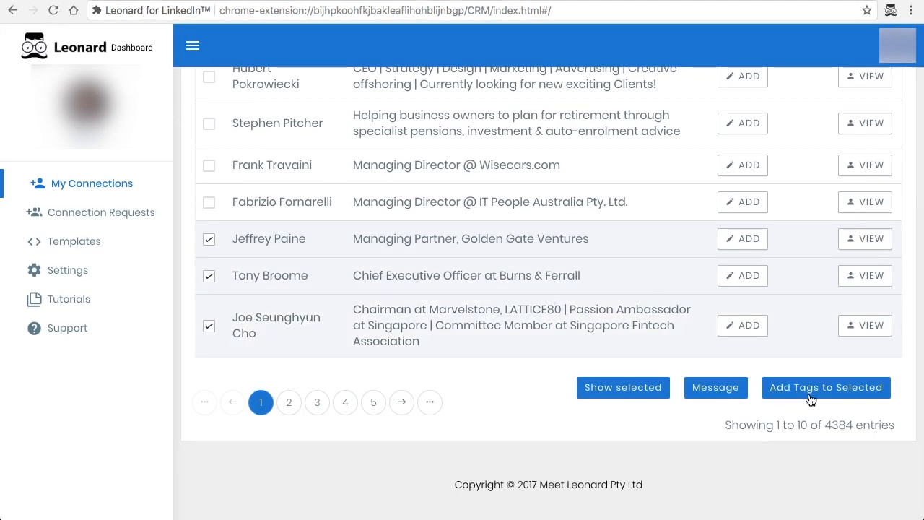
pyautogui.click(826, 387)
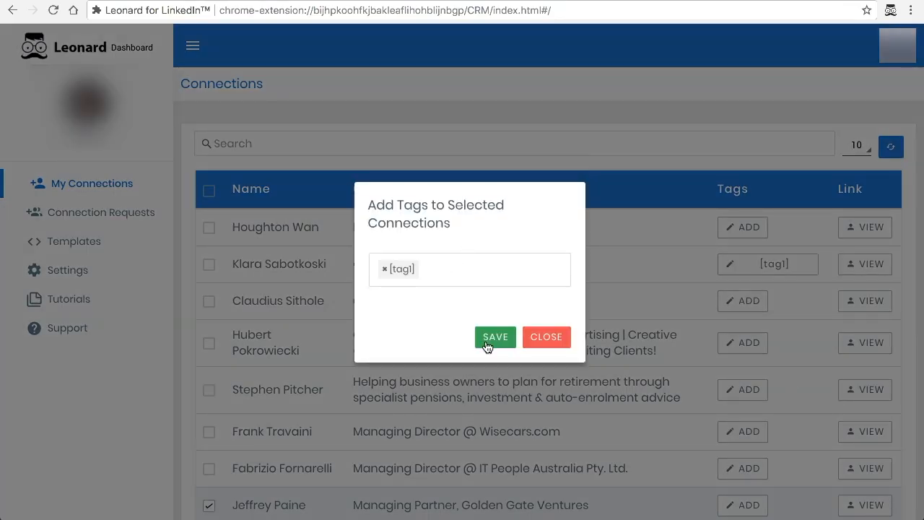
pyautogui.click(496, 337)
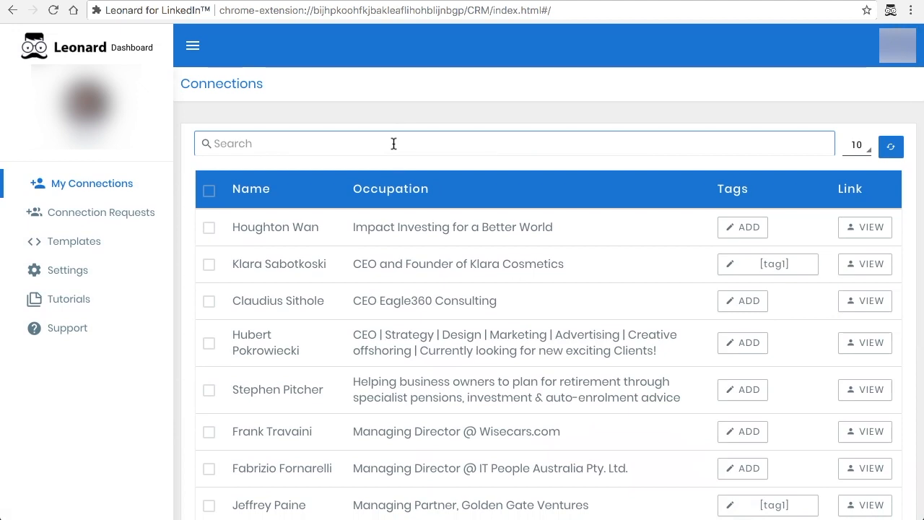
# Step: Search for [tag1], select all matching connections and save an empty tag set to strip [tag1]
pyautogui.write('[tag1]')
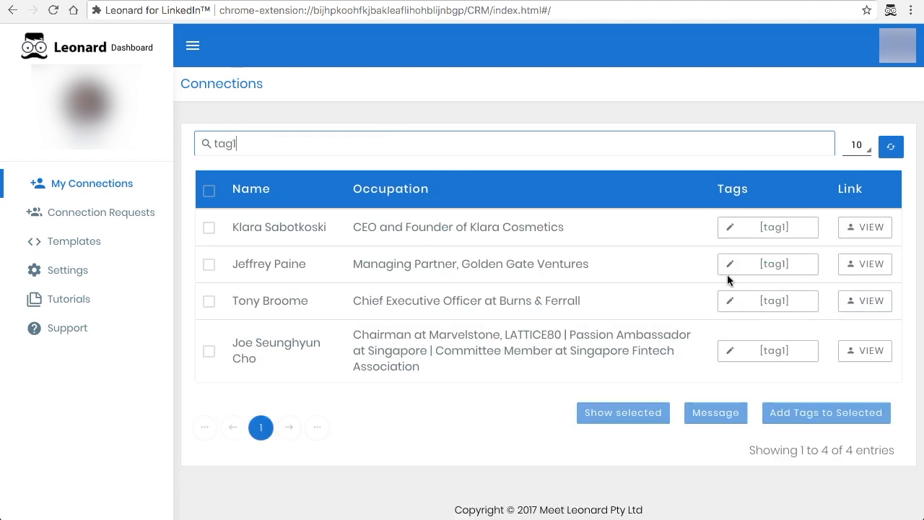
pyautogui.moveTo(581, 315)
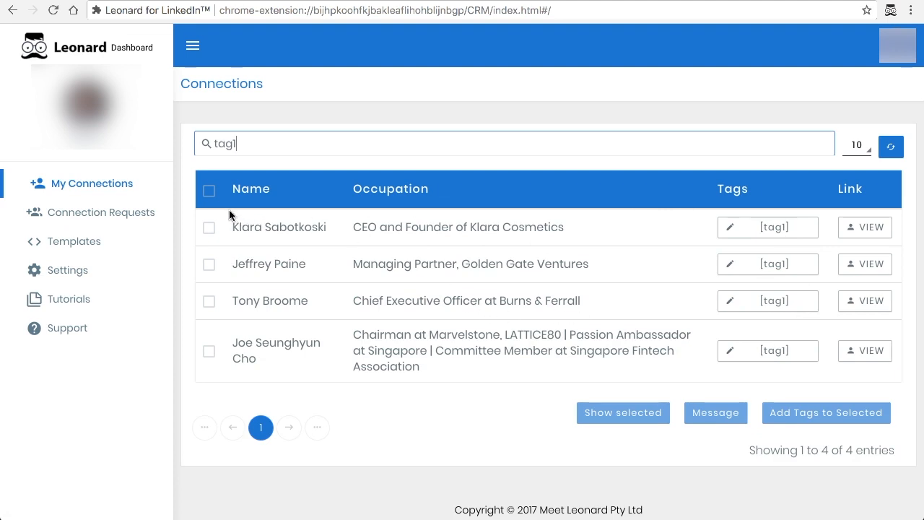
pyautogui.click(209, 190)
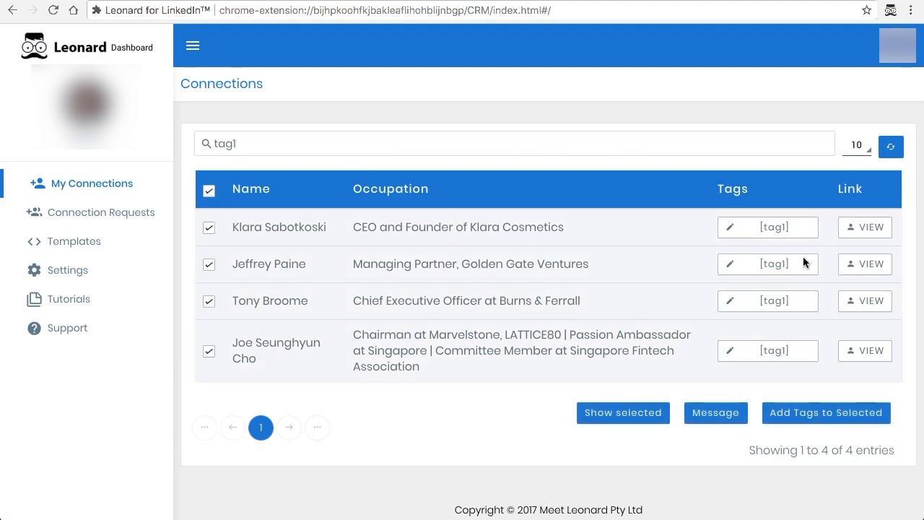
pyautogui.click(826, 413)
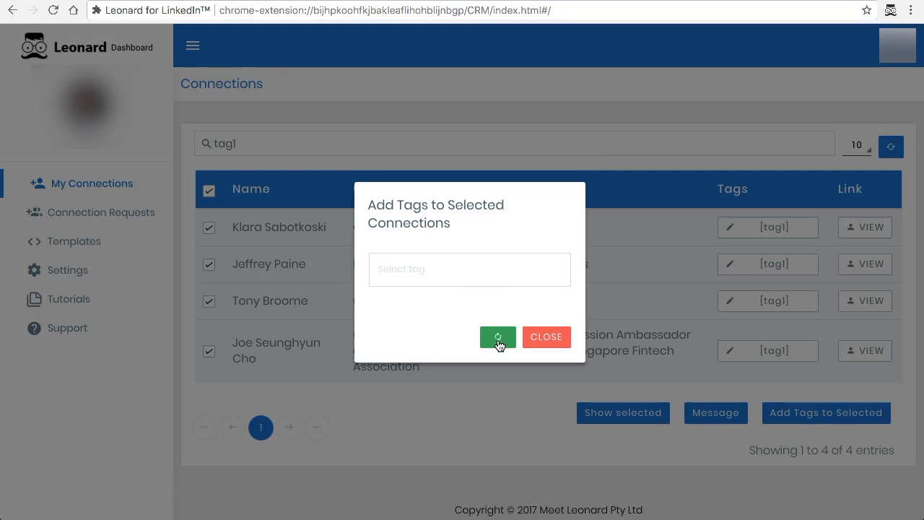
pyautogui.click(546, 337)
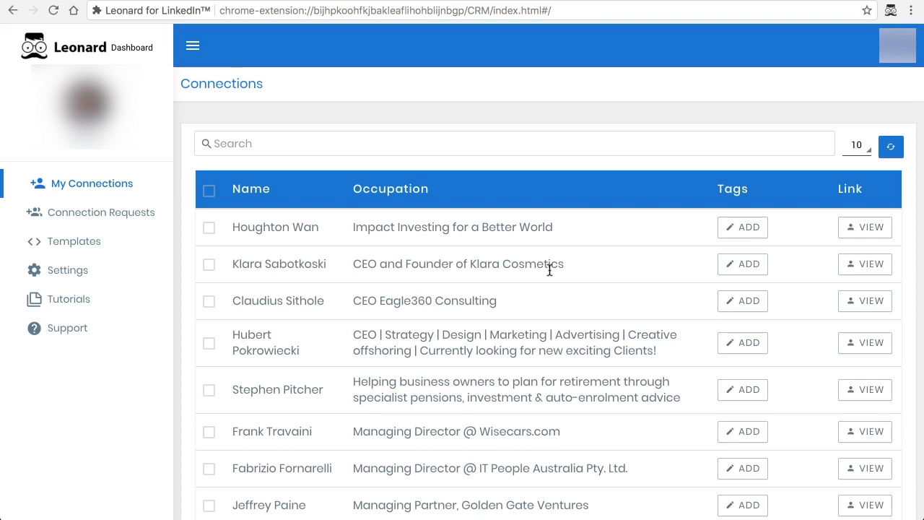
# Step: Select every connection on the page and apply [tag2] to all of them together
pyautogui.scroll(-3)
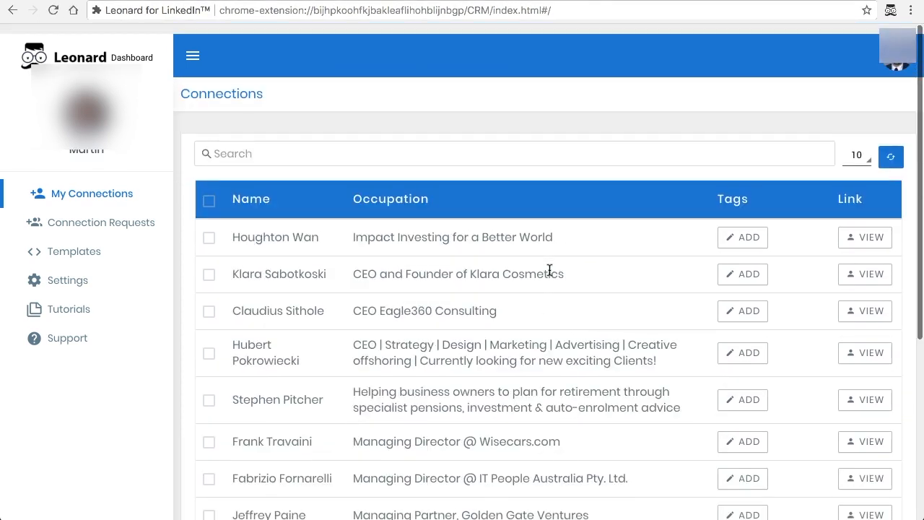
pyautogui.click(209, 199)
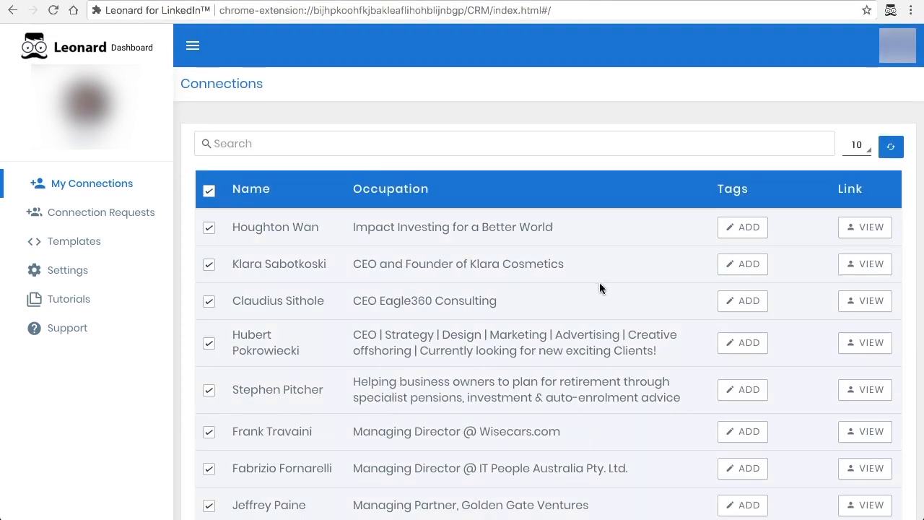
pyautogui.scroll(-3)
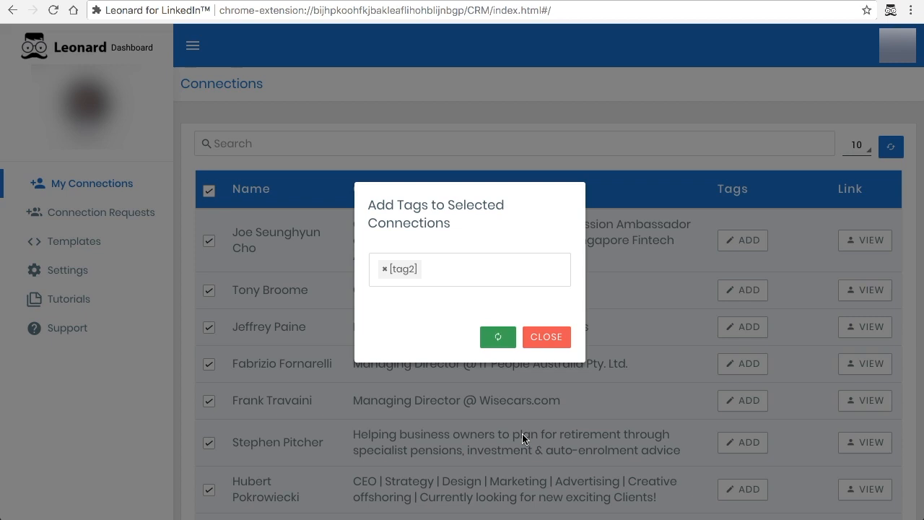
pyautogui.click(546, 337)
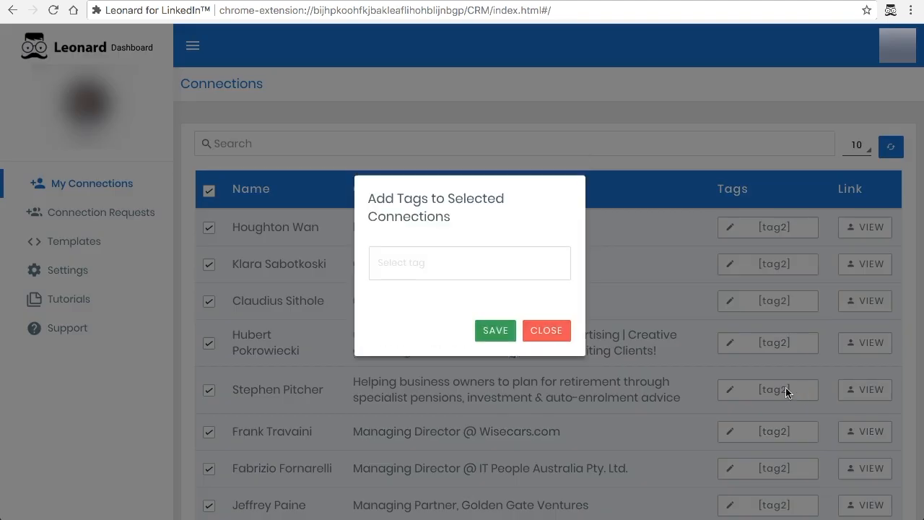
# Step: Save an empty tag set for the selected connections, clearing [tag2] from every row
pyautogui.click(495, 329)
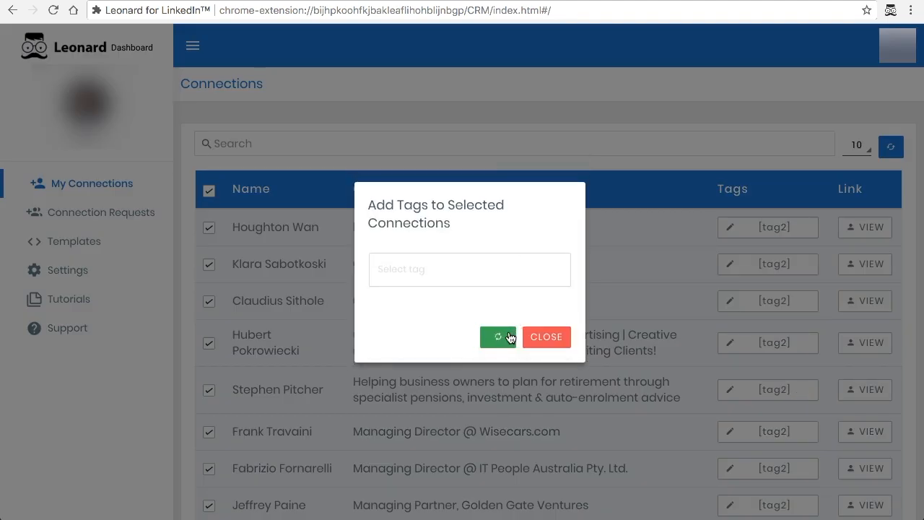
pyautogui.moveTo(543, 413)
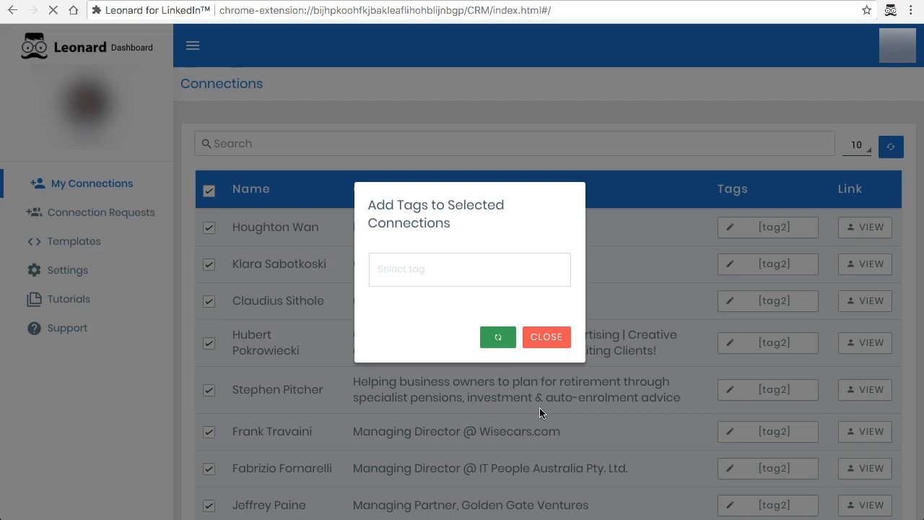
pyautogui.click(545, 336)
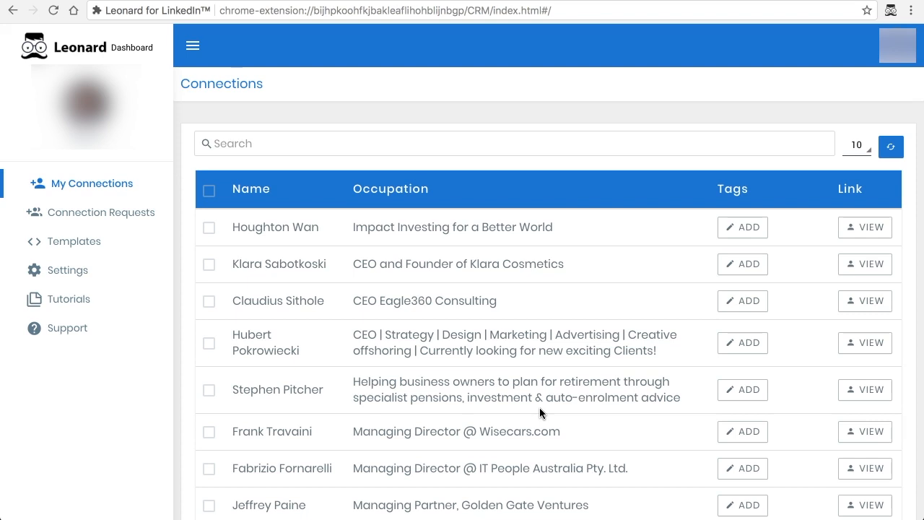
pyautogui.moveTo(537, 127)
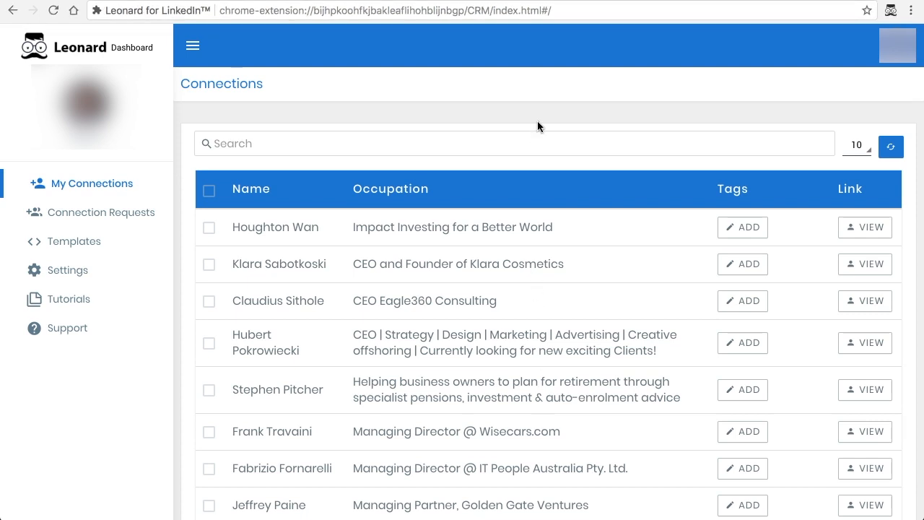